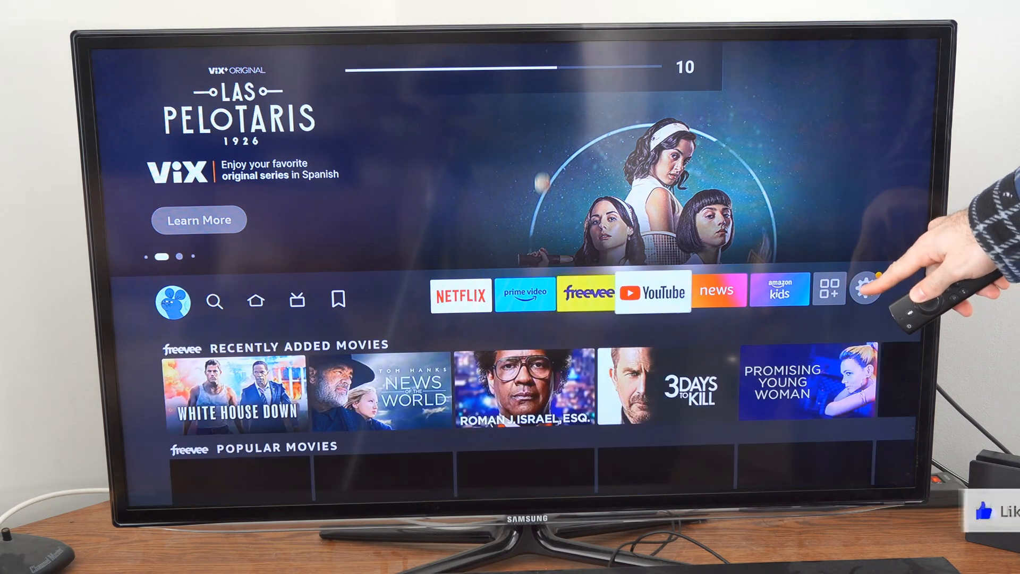
- Go from the home screen into Settings > Controllers & Bluetooth Devices
{"action": "left_click", "coordinate": [867, 289]}
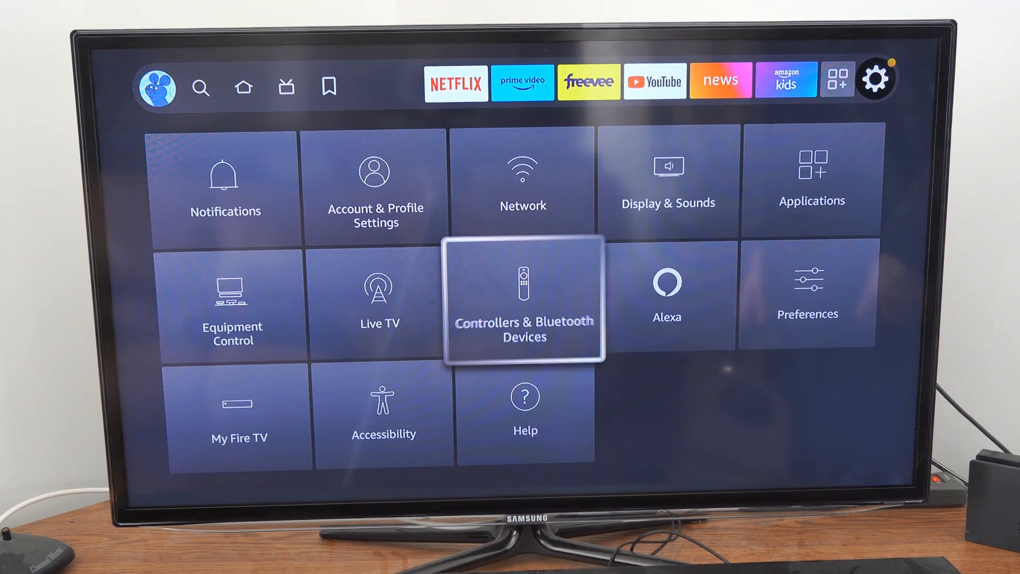
{"action": "left_click", "coordinate": [522, 297]}
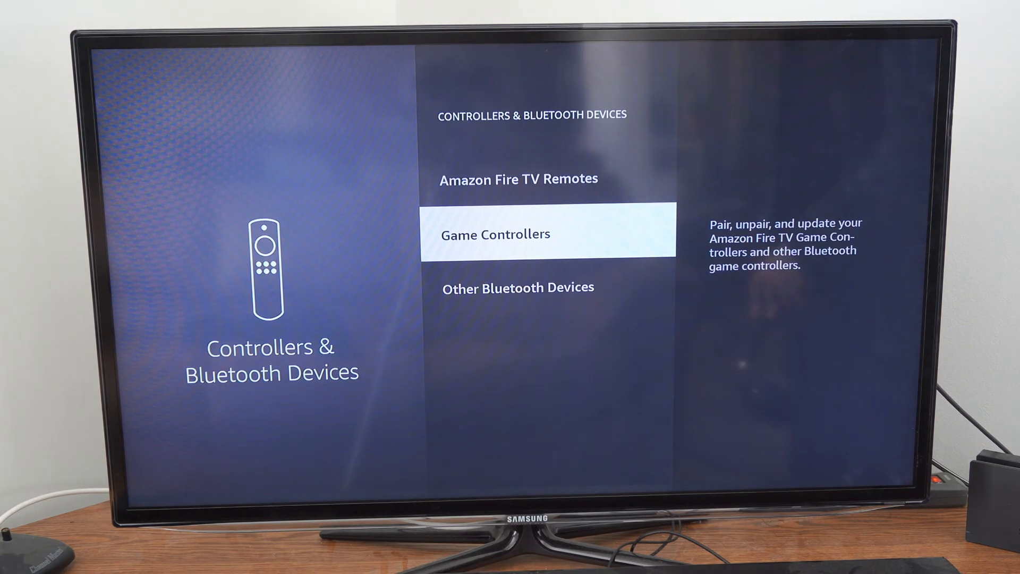